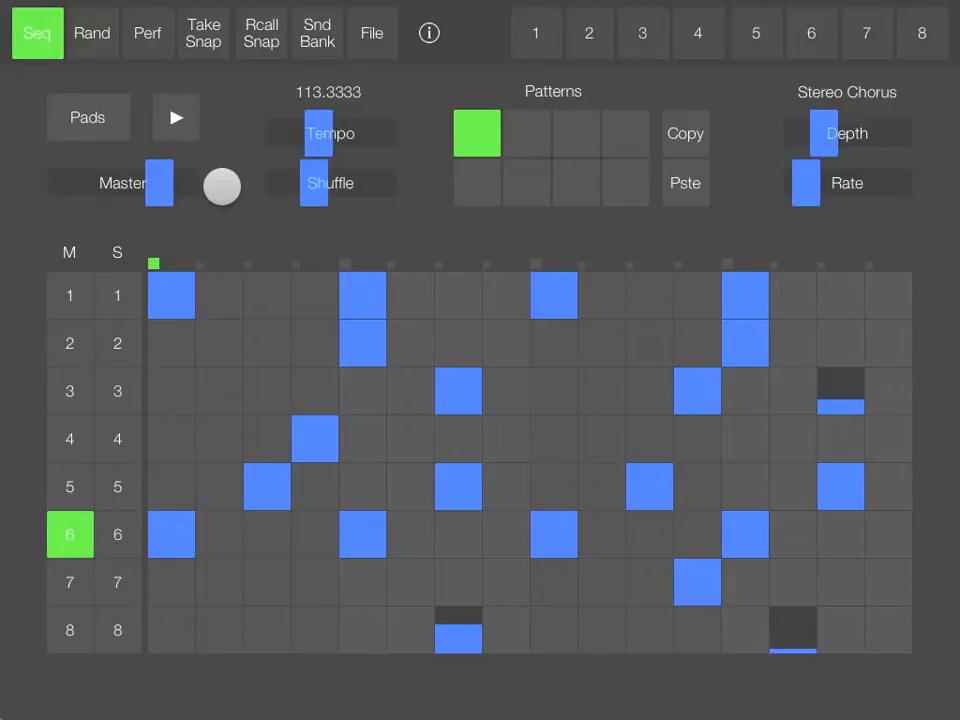
# Audition the beat and switch to the second, empty pattern slot
pyautogui.click(176, 116)
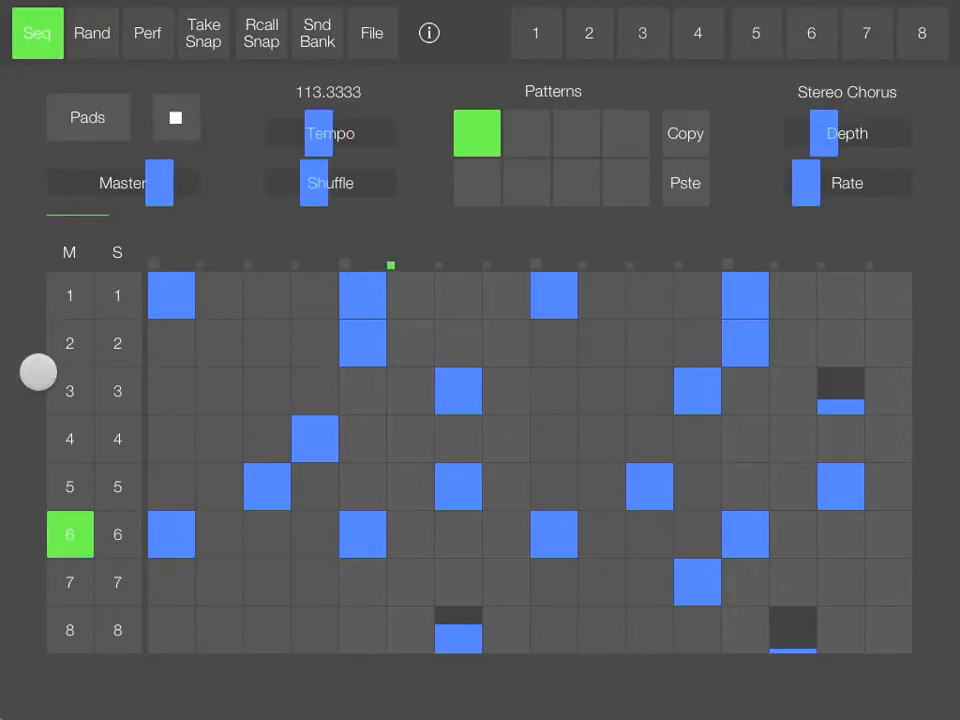
pyautogui.click(476, 184)
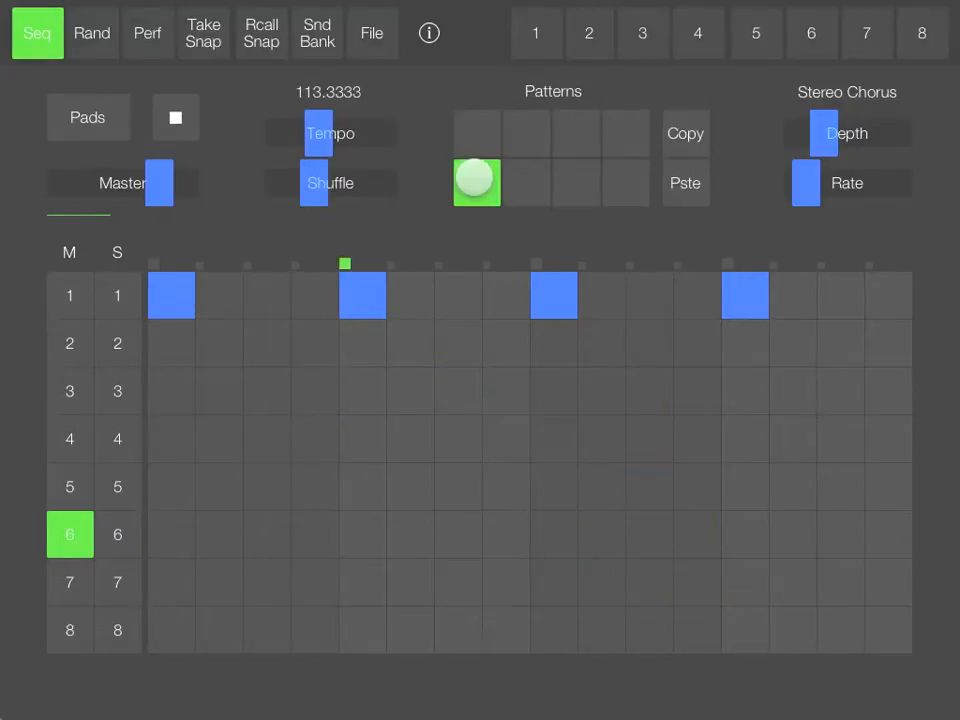
pyautogui.click(176, 118)
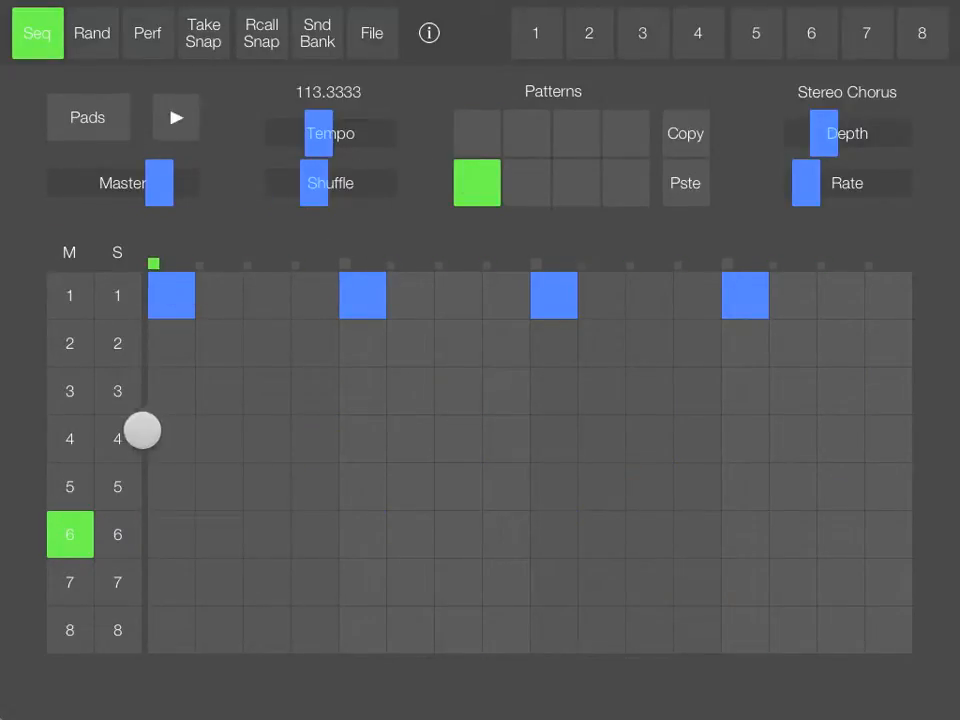
# Mute drum 1 and place four evenly spaced hits on drum 6 (steps 1, 5, 9, 13)
pyautogui.moveTo(144, 432); pyautogui.dragTo(188, 540)
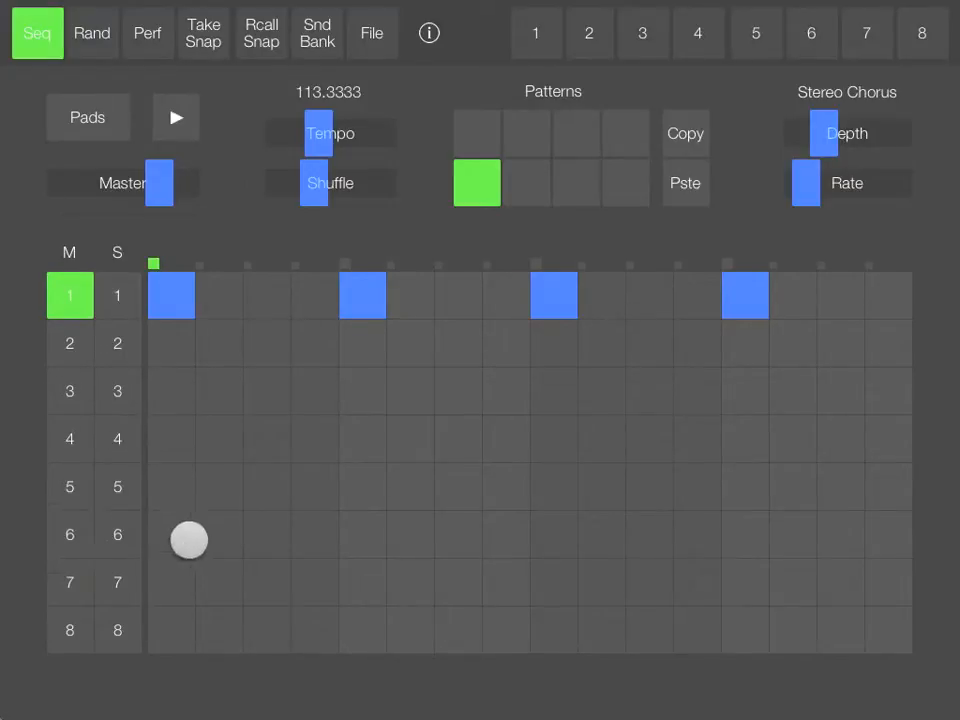
pyautogui.moveTo(190, 534); pyautogui.dragTo(736, 534)
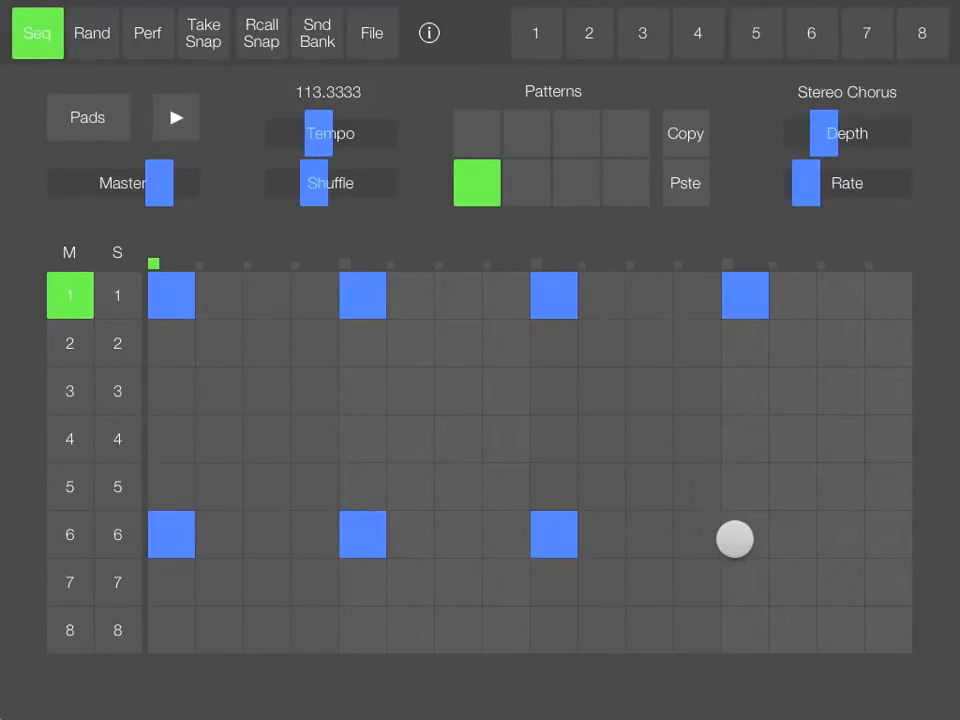
pyautogui.click(176, 116)
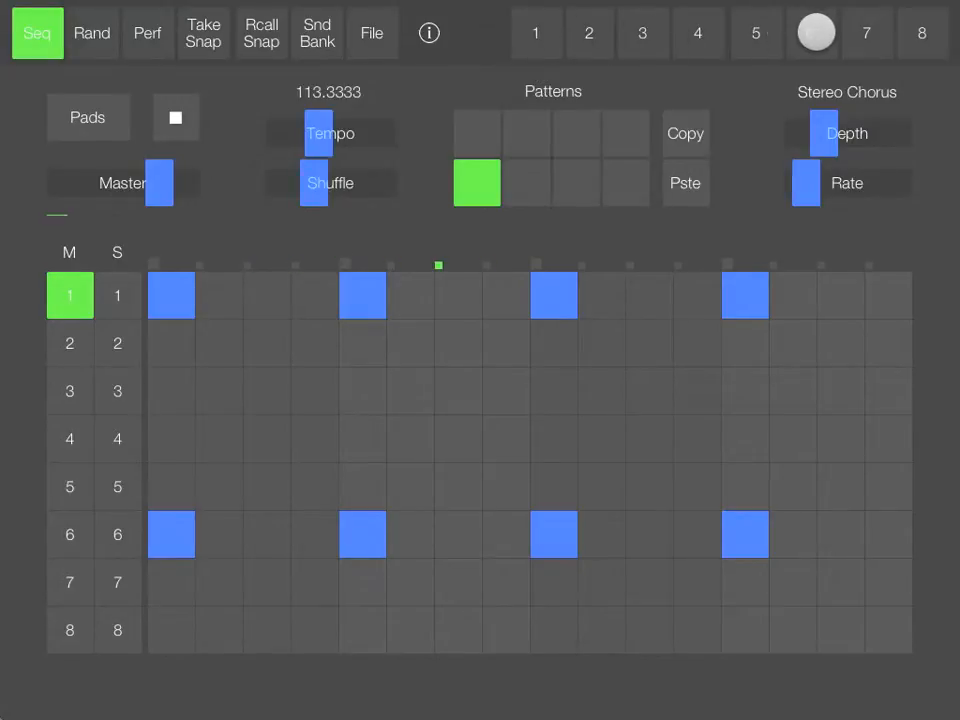
# Bring up drum 6's sound settings and show its envelopes
pyautogui.click(812, 32)
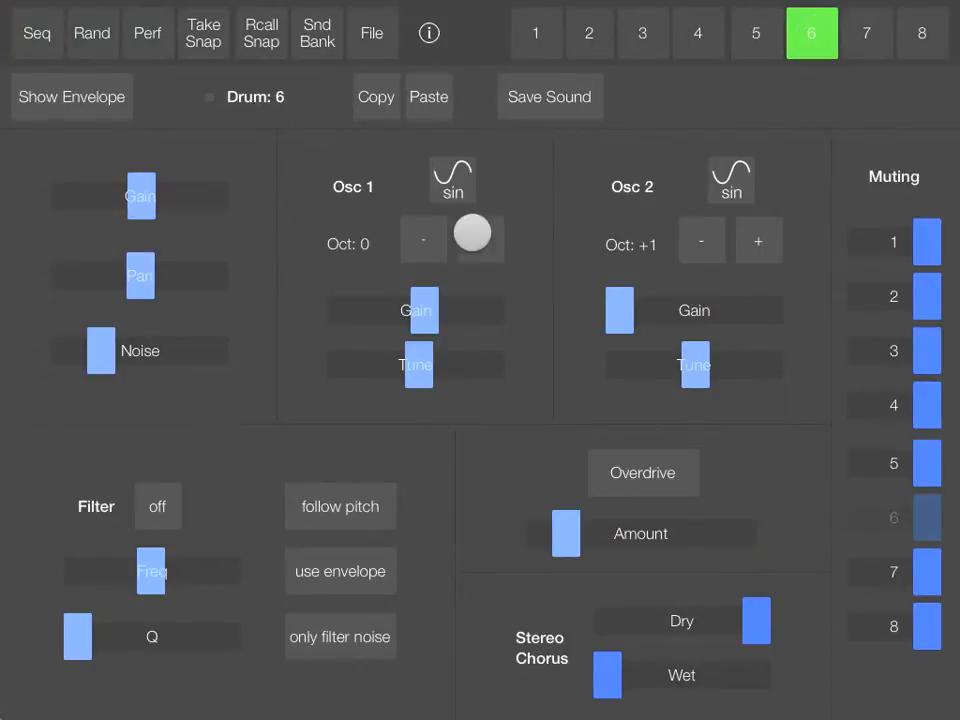
pyautogui.moveTo(472, 236); pyautogui.dragTo(472, 282)
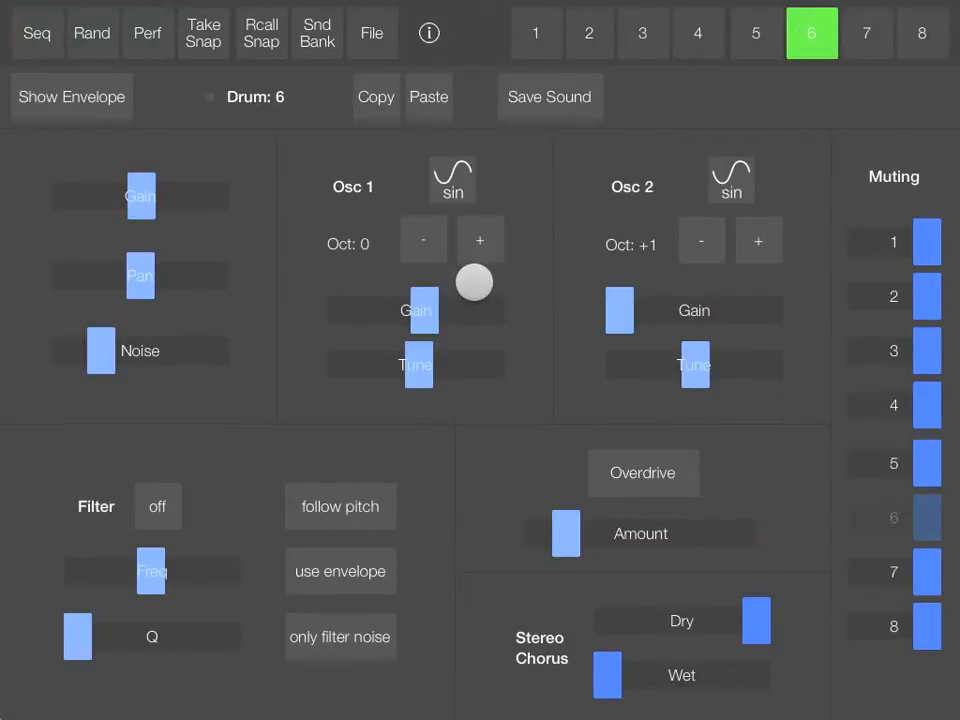
pyautogui.click(72, 96)
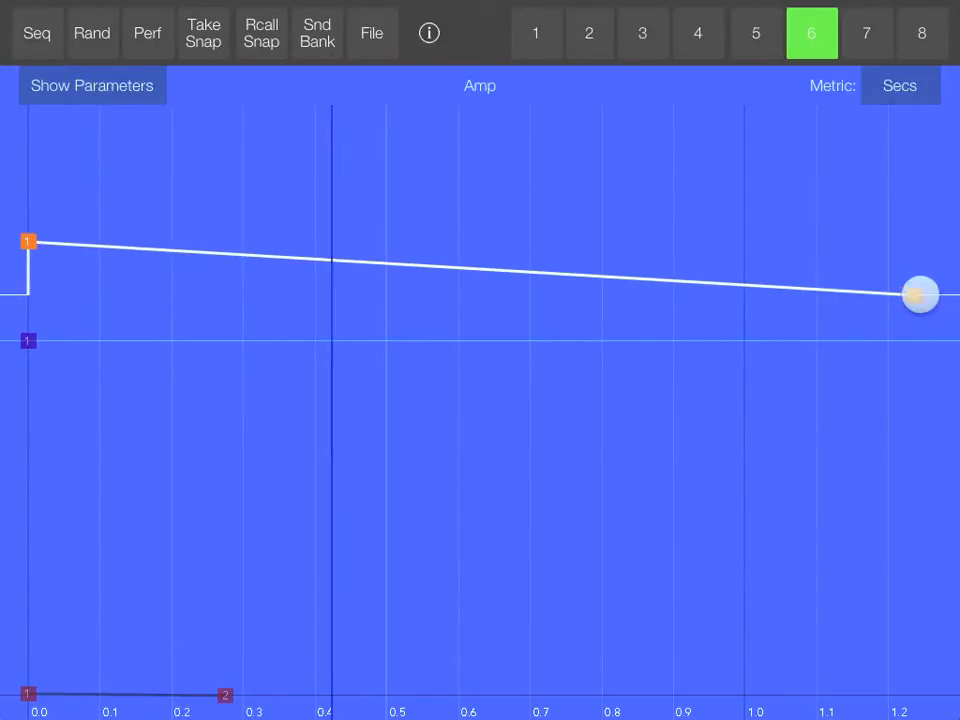
# Drag the amp envelope's end point to give drum 6 a long decay
pyautogui.moveTo(920, 294); pyautogui.dragTo(868, 412)
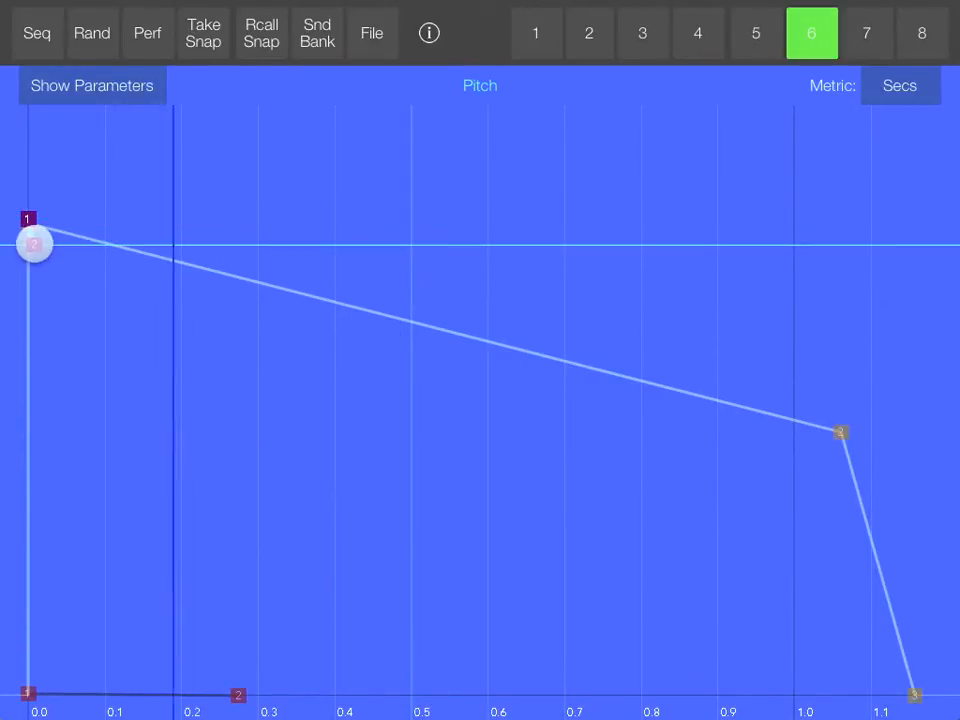
# Add points 2, 3 and 4 near the start of the pitch envelope for a quick drop
pyautogui.moveTo(32, 244); pyautogui.dragTo(32, 370)
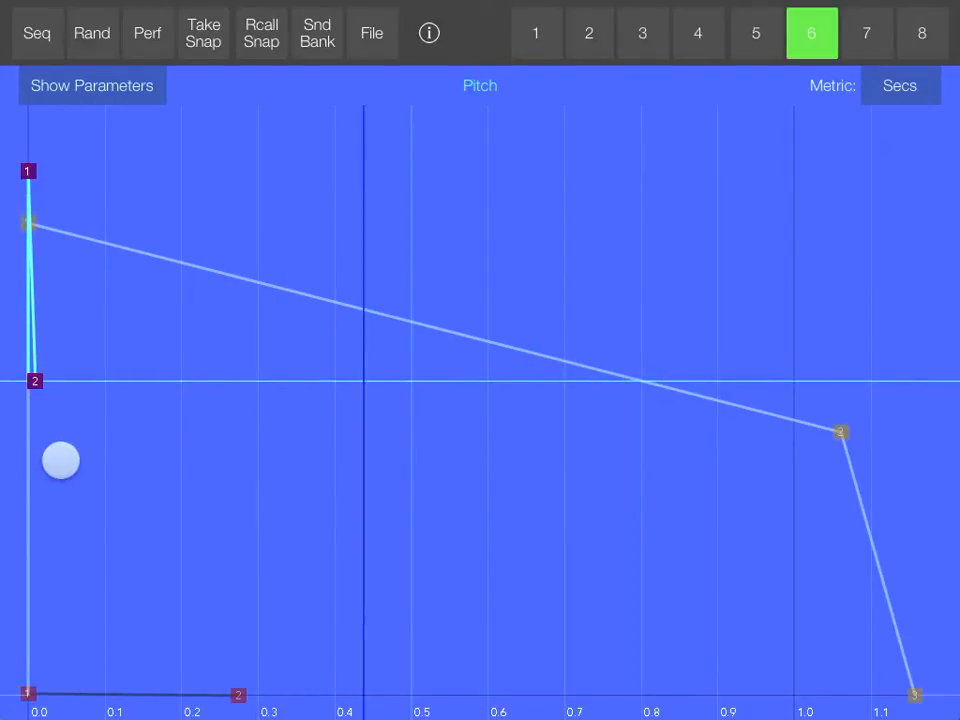
pyautogui.moveTo(62, 460); pyautogui.dragTo(68, 464)
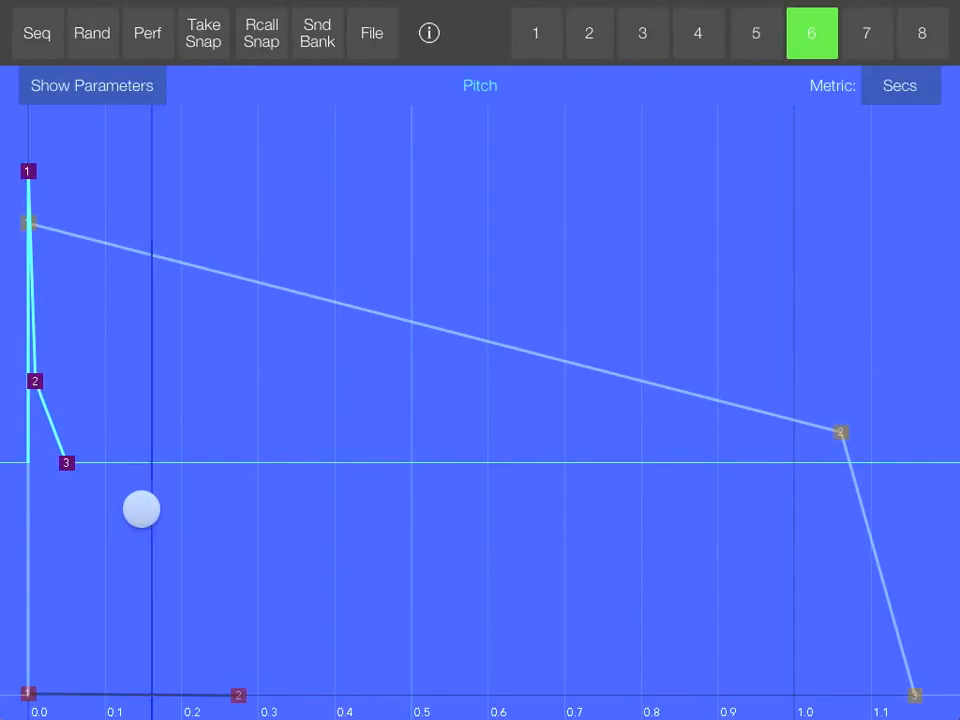
pyautogui.moveTo(142, 510); pyautogui.dragTo(144, 522)
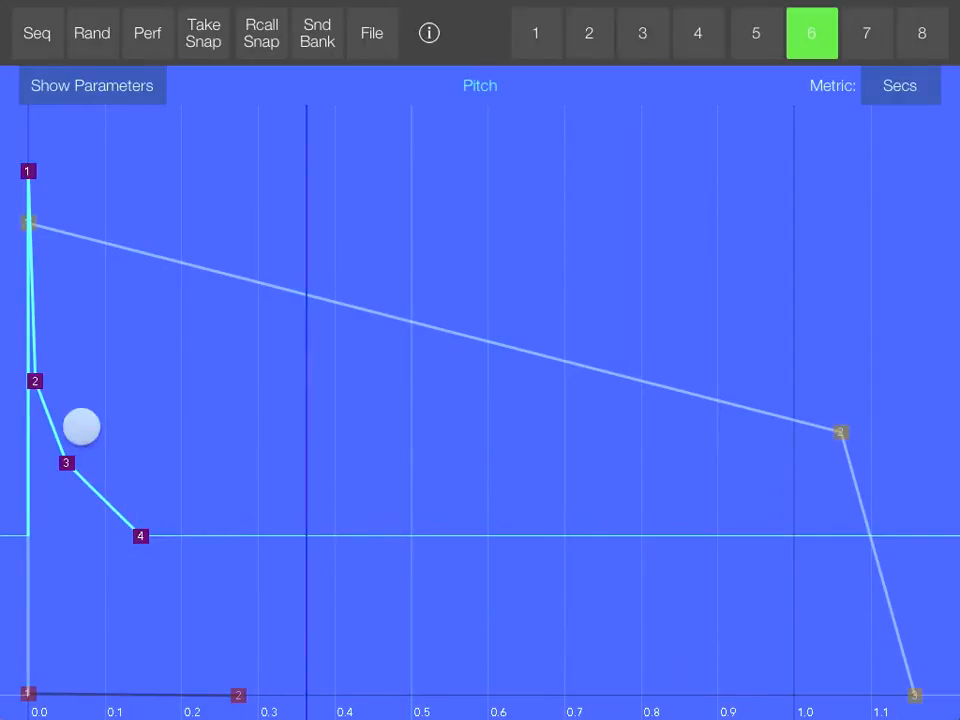
# Adjust the new points into a steep initial plunge that tapers off
pyautogui.moveTo(82, 428); pyautogui.dragTo(38, 356)
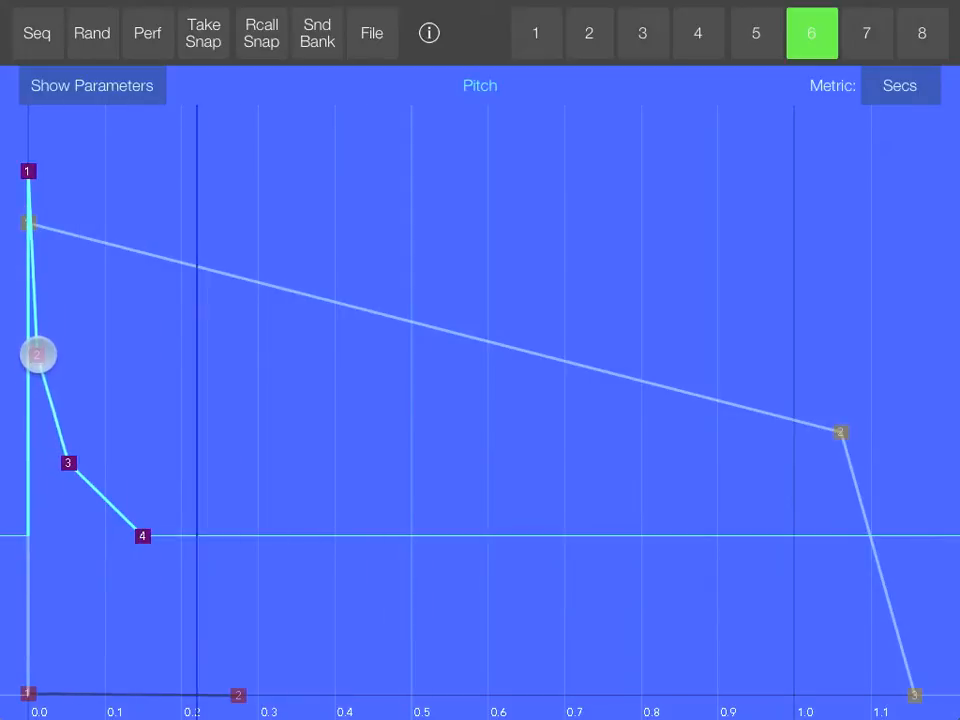
pyautogui.moveTo(38, 354); pyautogui.dragTo(64, 464)
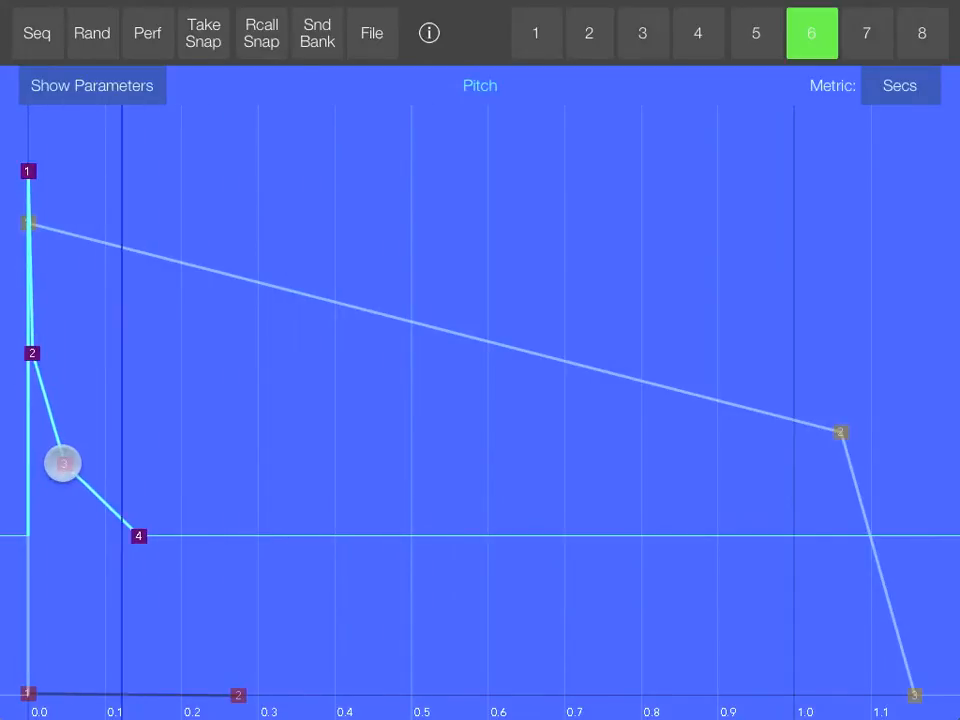
pyautogui.moveTo(64, 464); pyautogui.dragTo(140, 532)
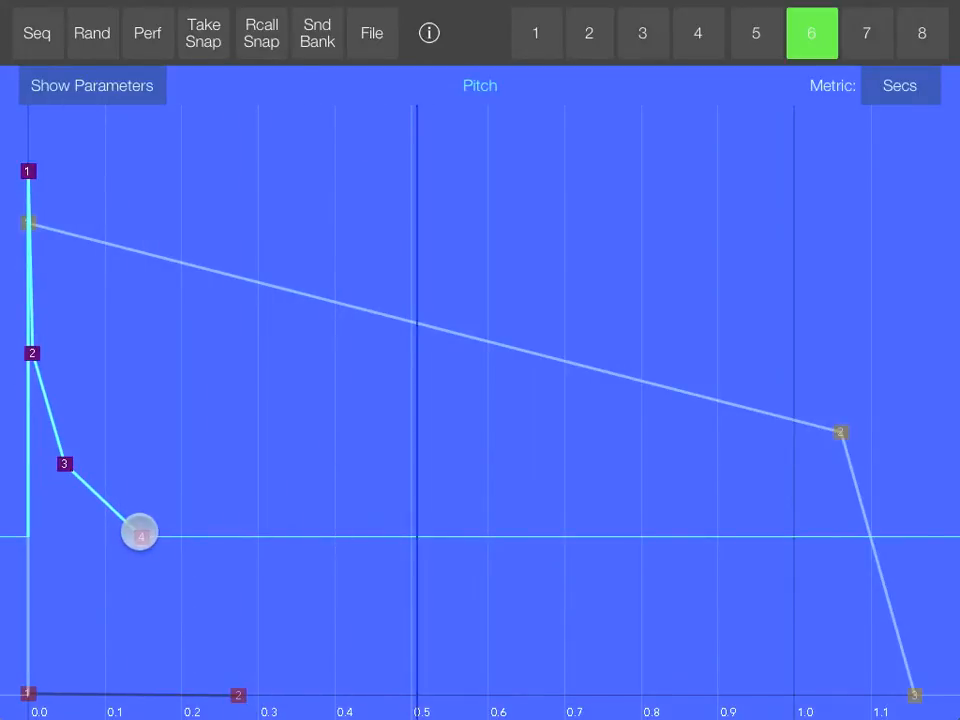
pyautogui.moveTo(140, 536); pyautogui.dragTo(112, 458)
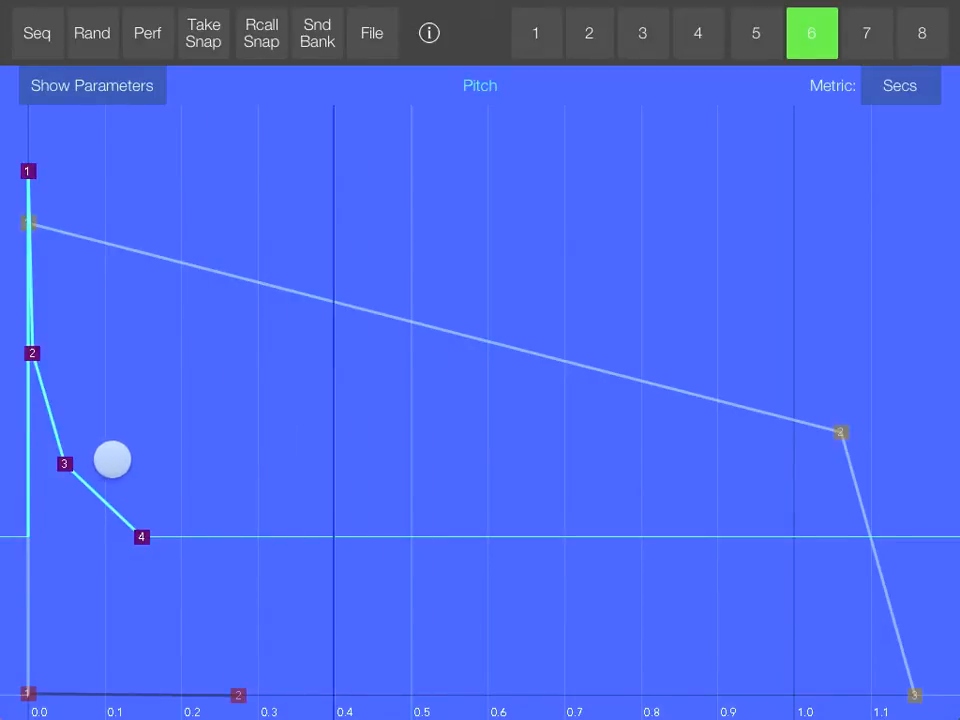
pyautogui.moveTo(112, 458); pyautogui.dragTo(138, 524)
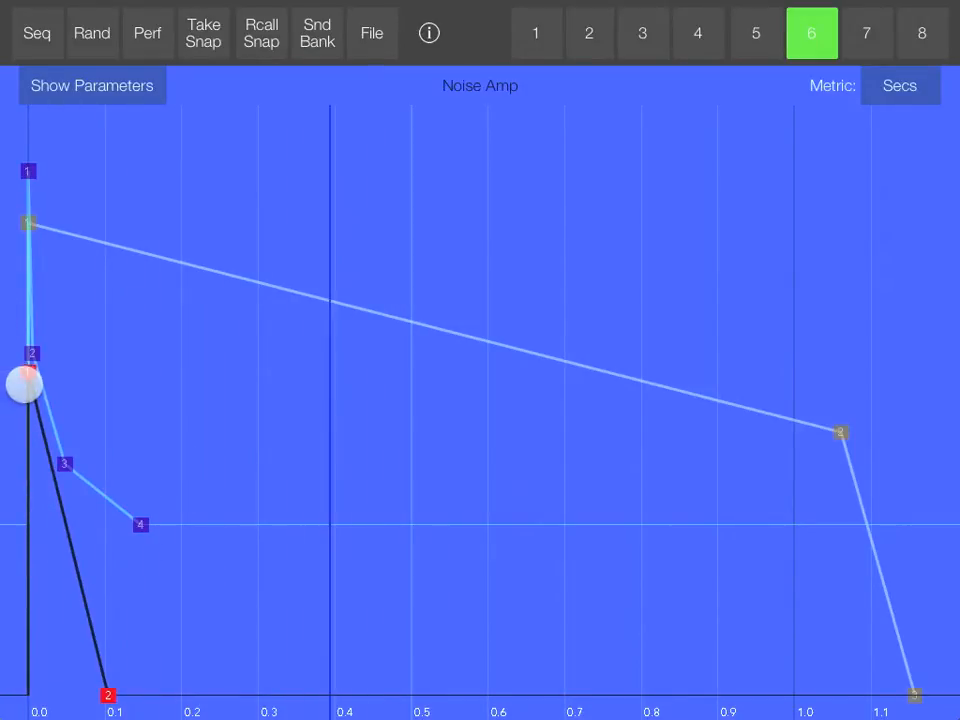
# Shorten the noise amp decay to about 0.07 s and return to the sound parameters
pyautogui.moveTo(28, 384); pyautogui.dragTo(122, 560)
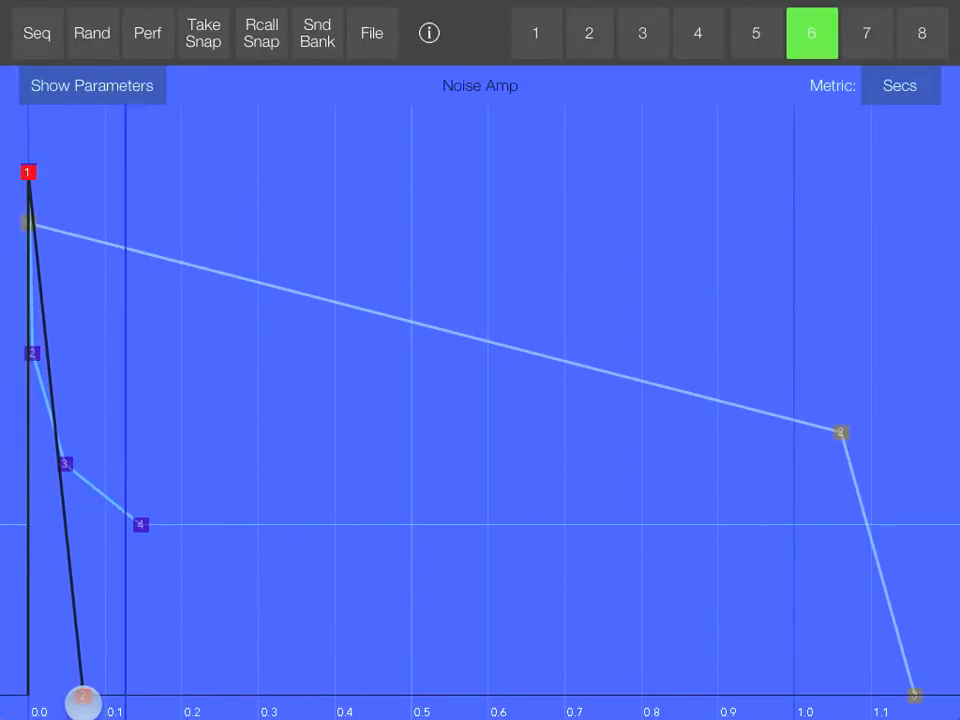
pyautogui.click(28, 192)
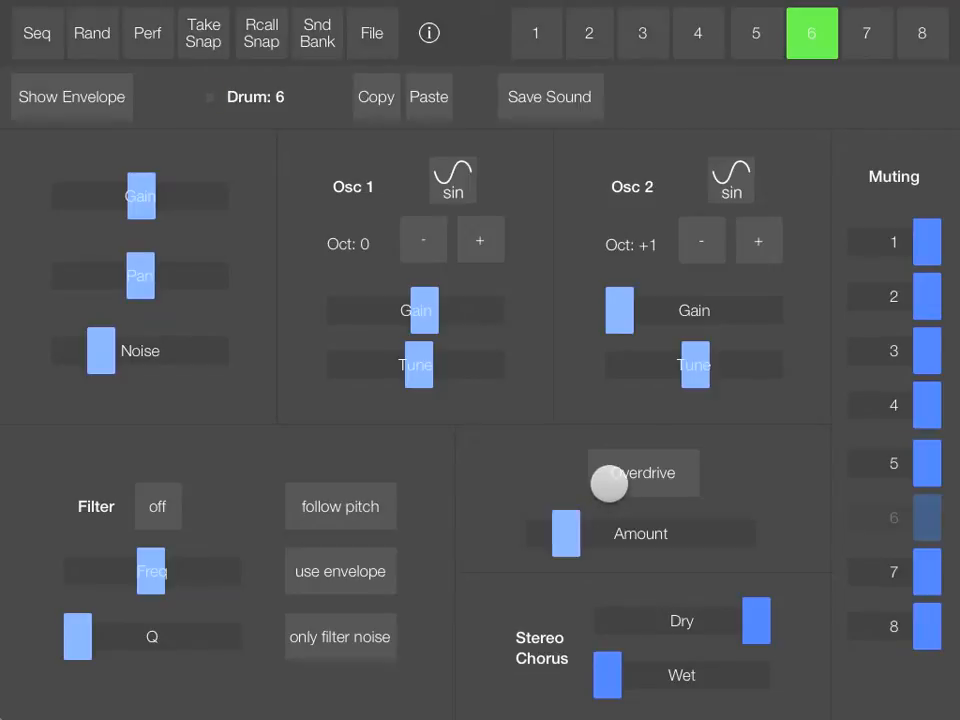
# Switch on overdrive, nudge the noise level and raise drum 6's gain, then show the sequencer
pyautogui.click(644, 472)
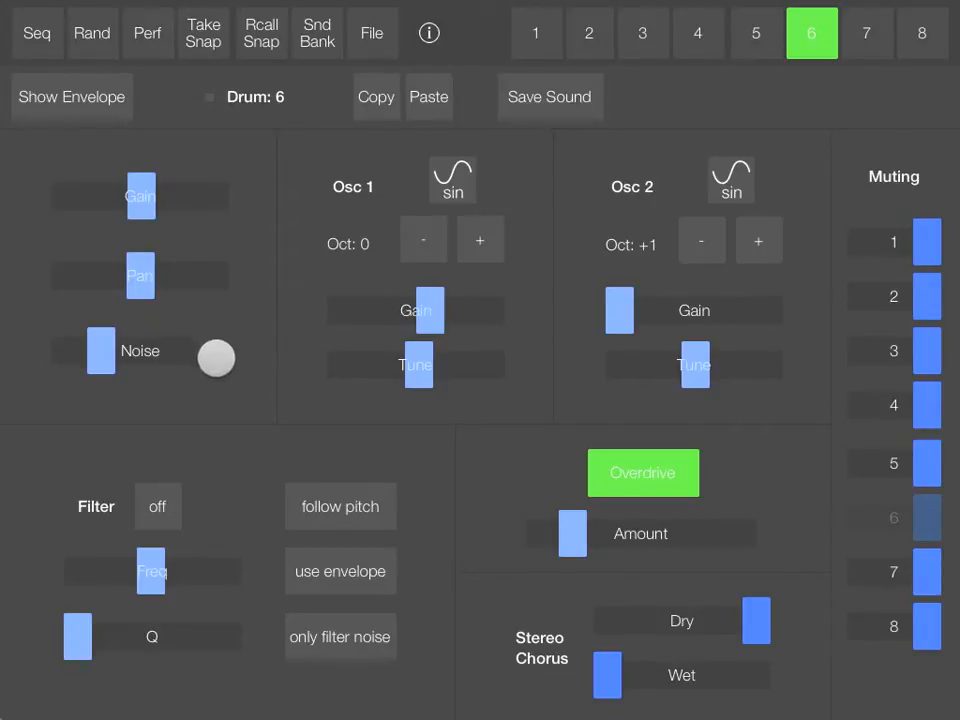
pyautogui.moveTo(216, 358); pyautogui.dragTo(100, 358)
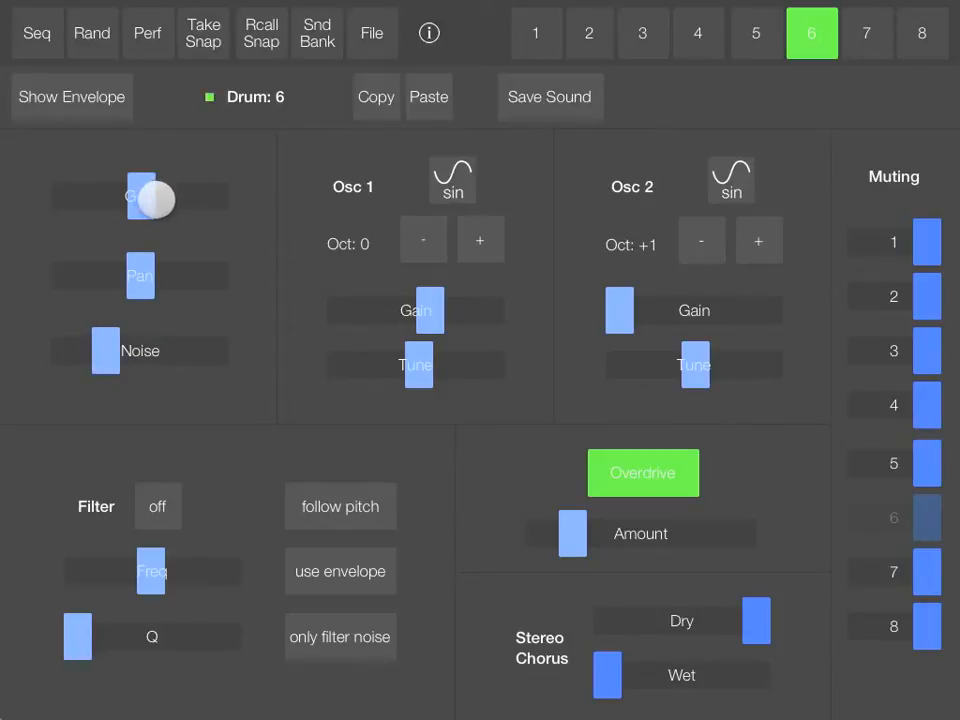
pyautogui.moveTo(150, 198); pyautogui.dragTo(192, 228)
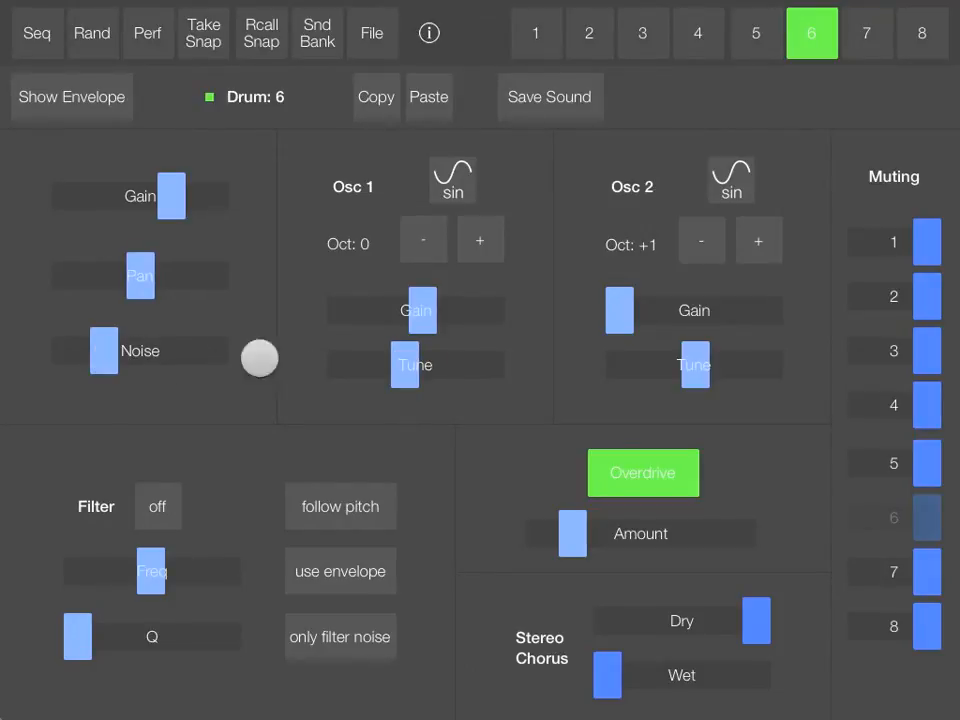
pyautogui.click(36, 32)
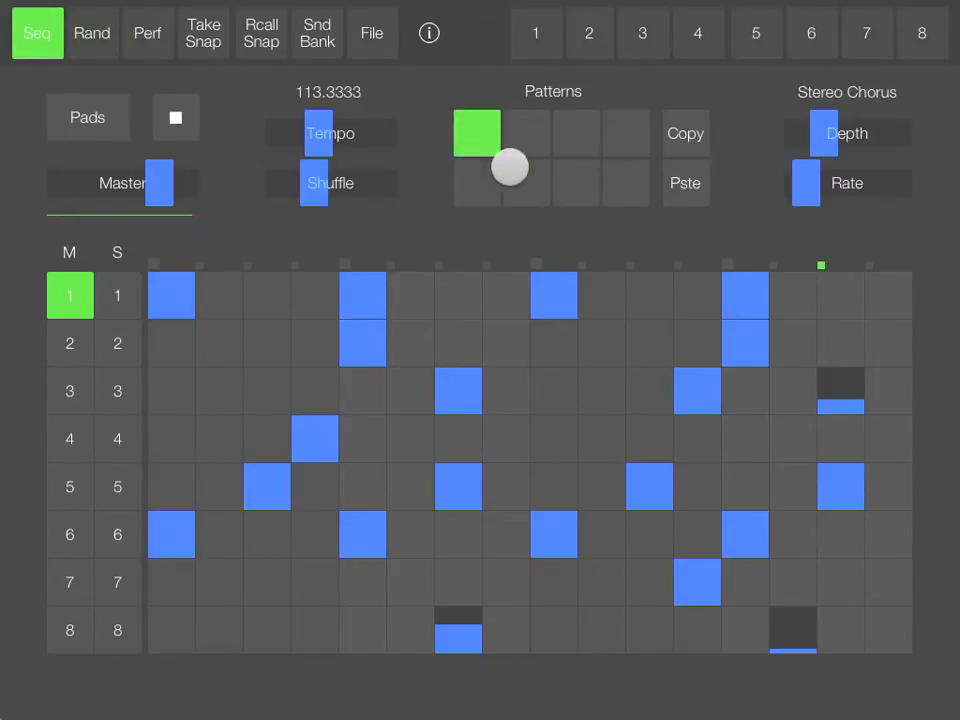
# Flip between drum 6's parameter page and the sequencer pattern to listen to the sound
pyautogui.click(812, 32)
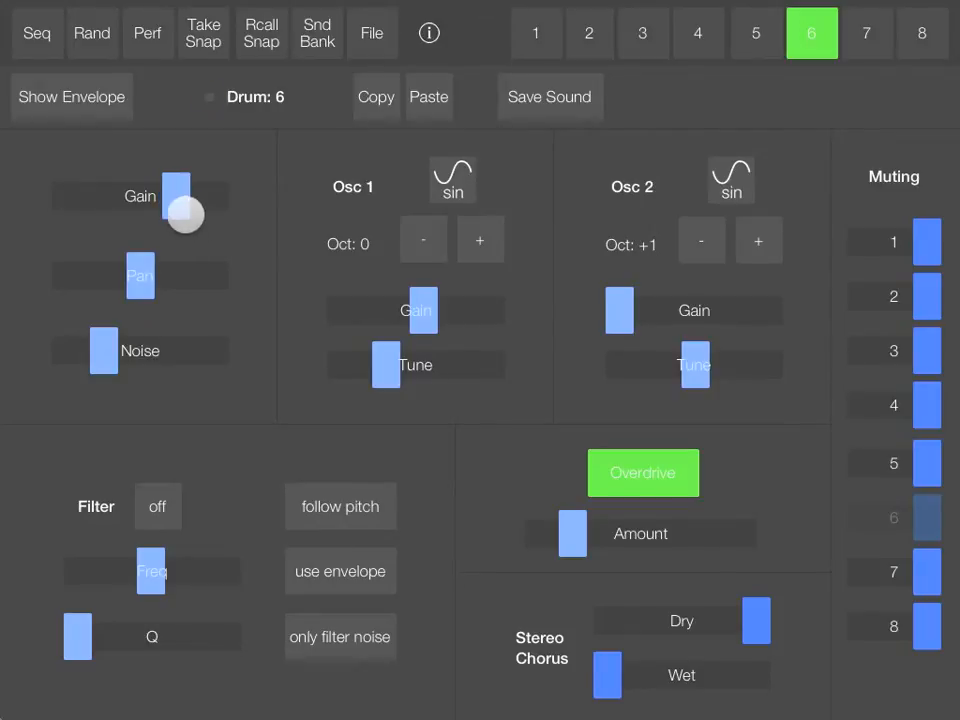
pyautogui.click(36, 32)
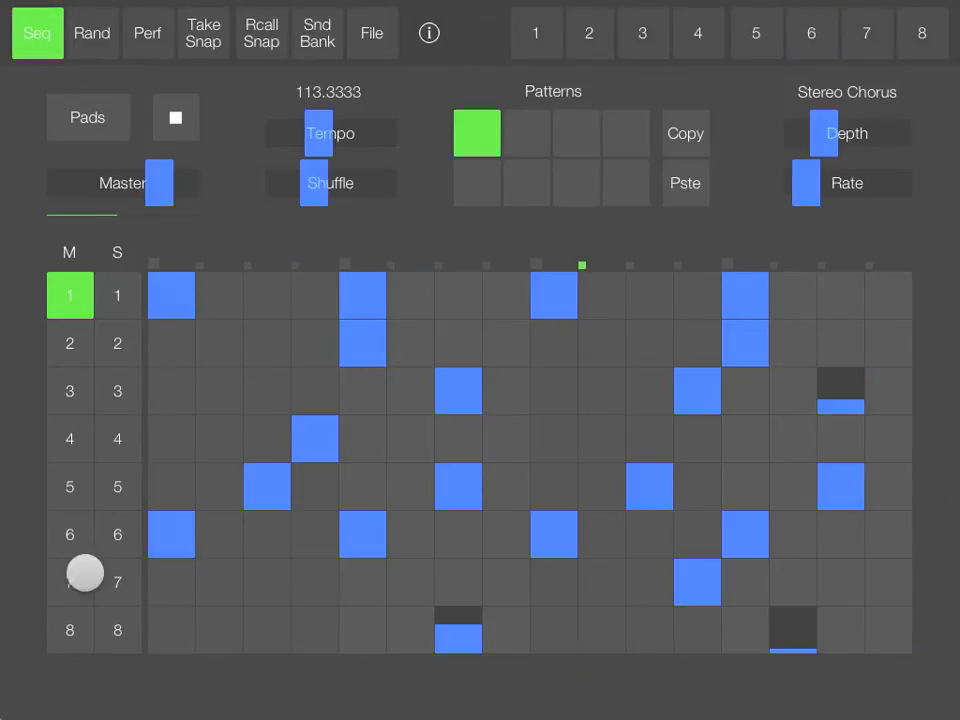
pyautogui.click(476, 184)
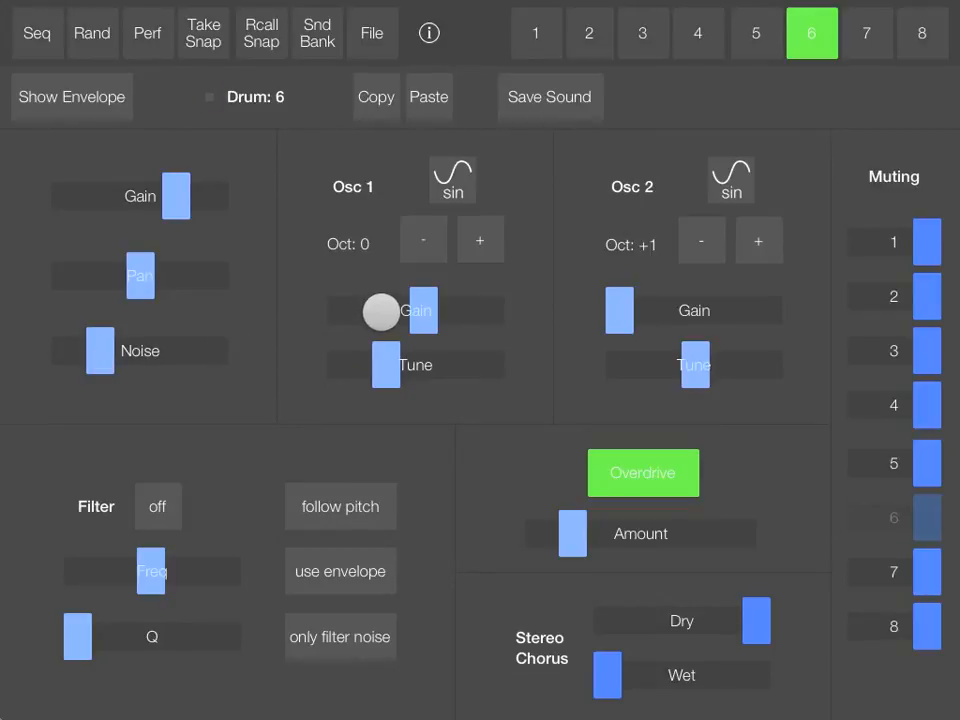
# Add a fifth pitch-envelope point near 0.5 s, then return to the parameters
pyautogui.click(72, 96)
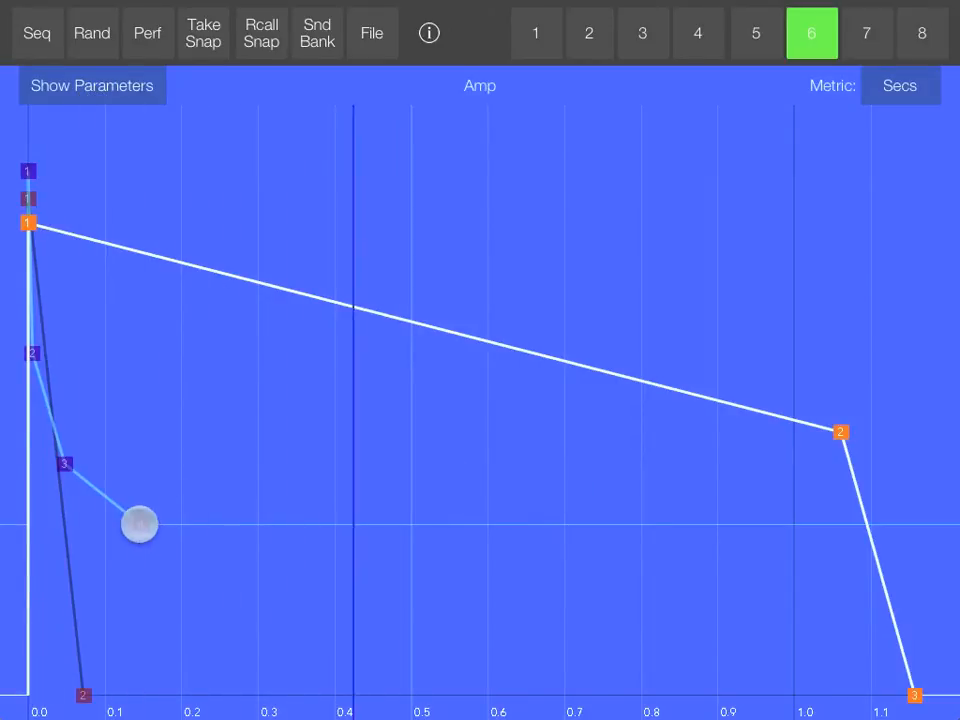
pyautogui.click(480, 84)
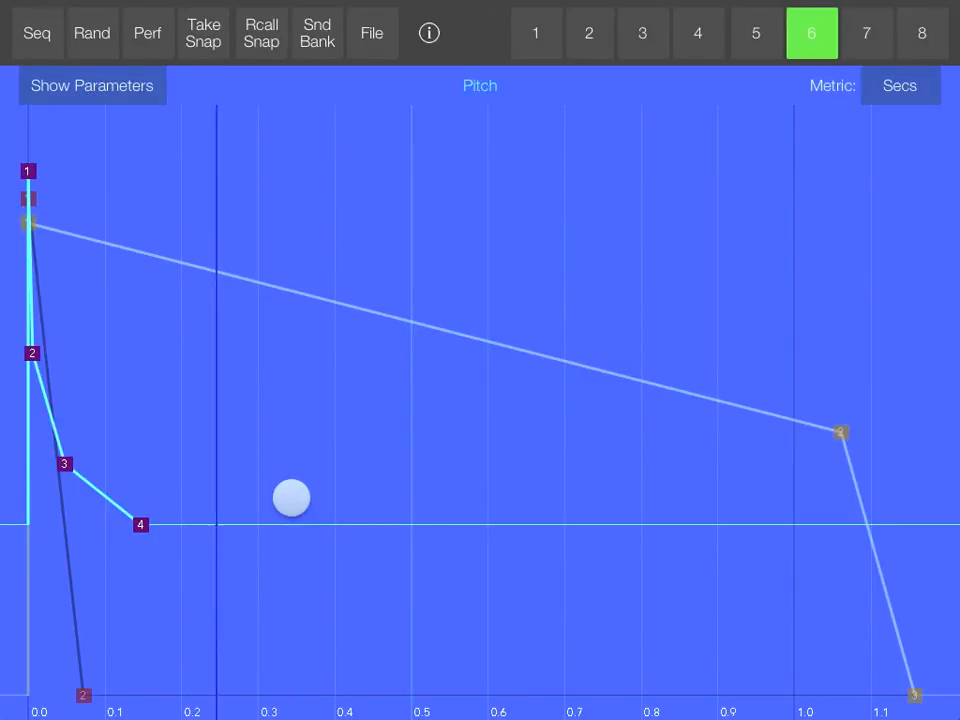
pyautogui.moveTo(292, 498); pyautogui.dragTo(404, 476)
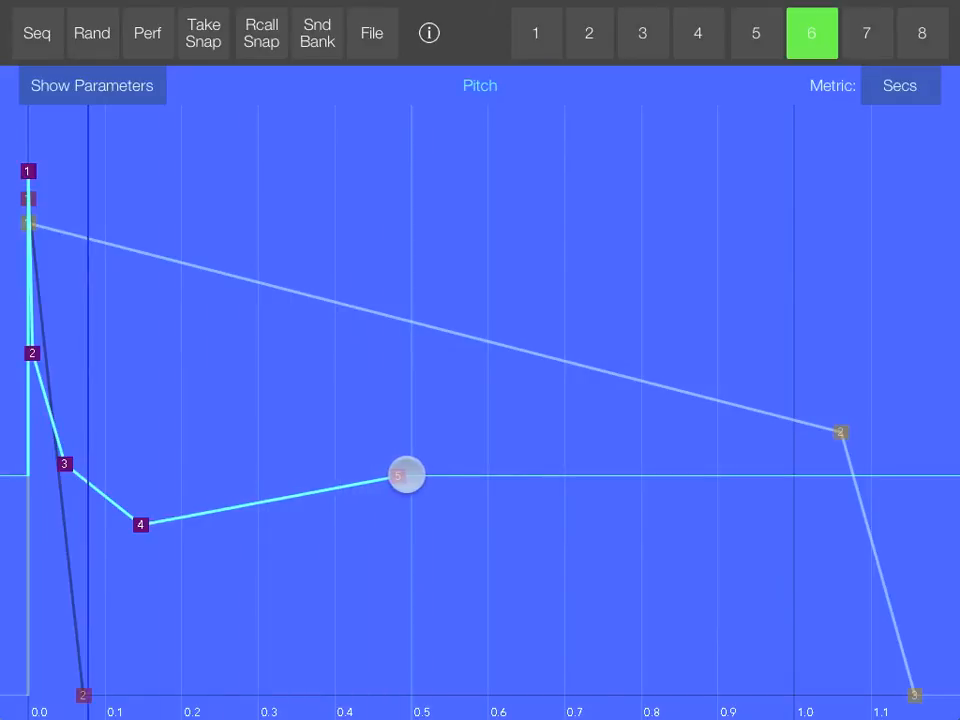
pyautogui.click(92, 84)
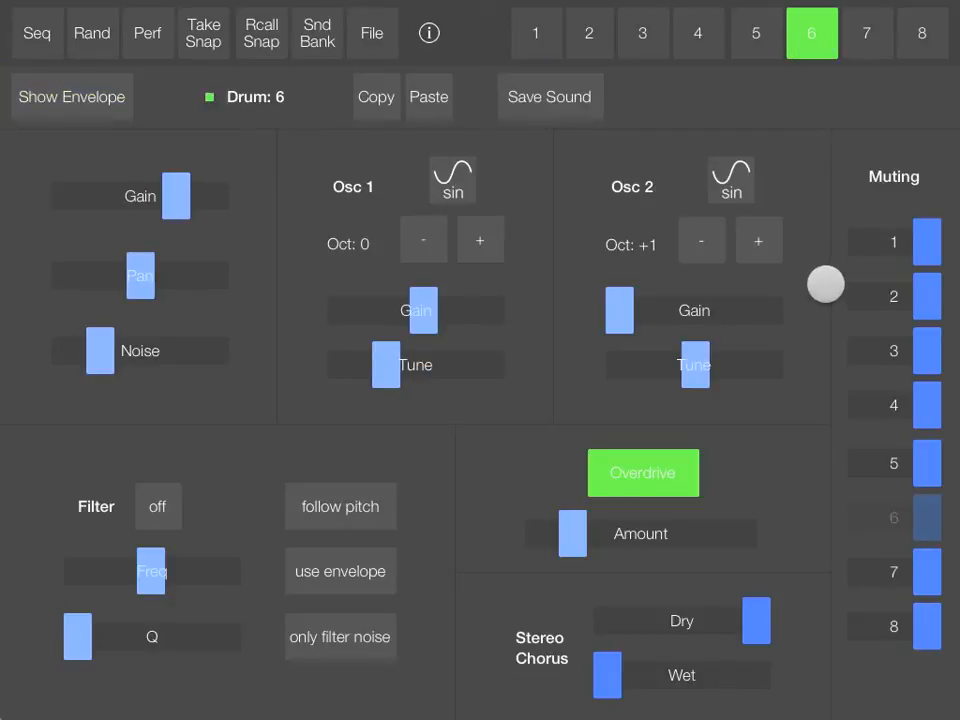
# Raise oscillator 2 to octave +3, set oscillator 1 to triangle and oscillator 2 to saw
pyautogui.moveTo(824, 284); pyautogui.dragTo(758, 256)
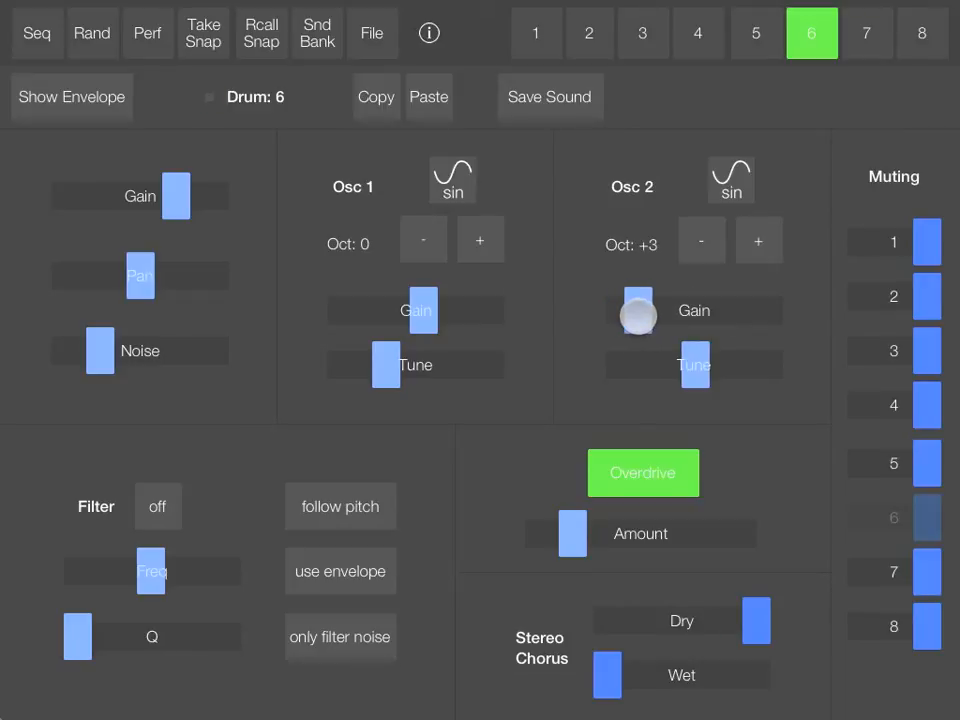
pyautogui.moveTo(636, 312); pyautogui.dragTo(708, 240)
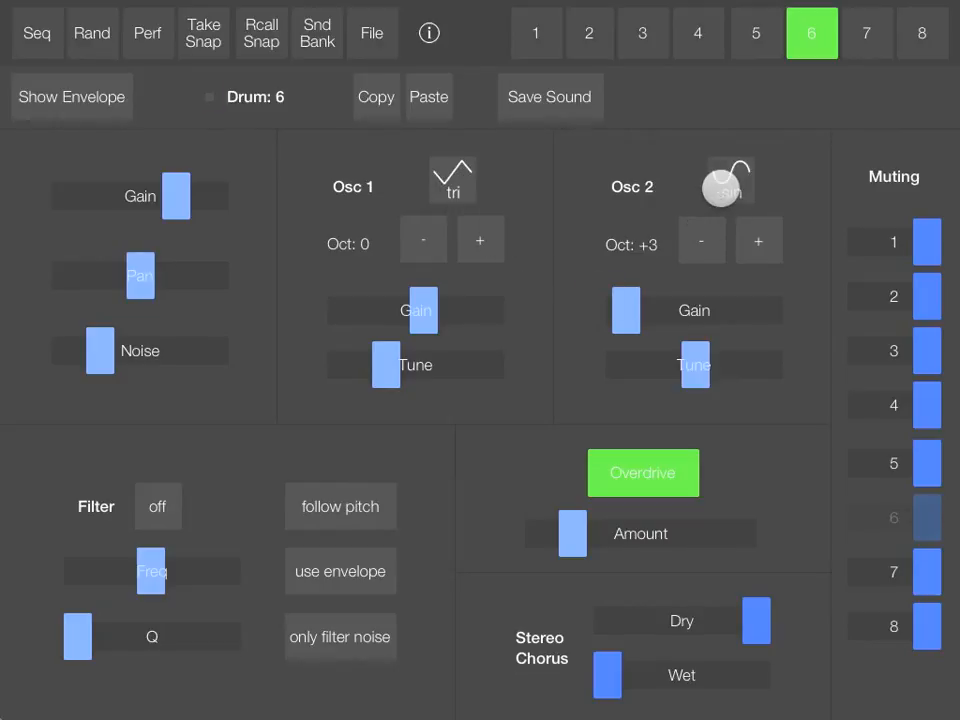
pyautogui.click(730, 180)
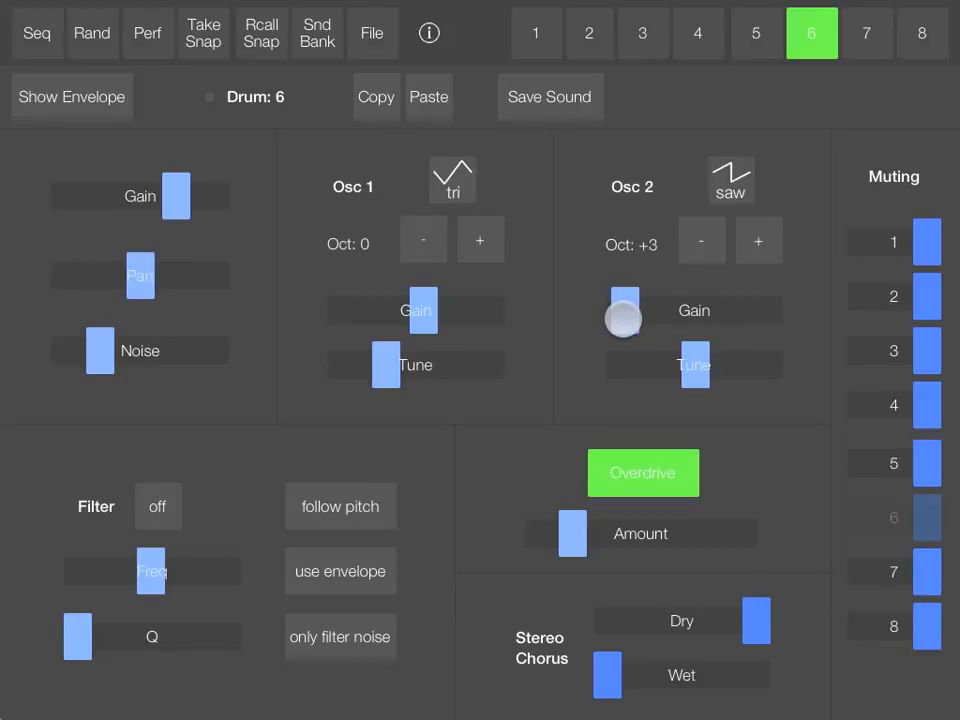